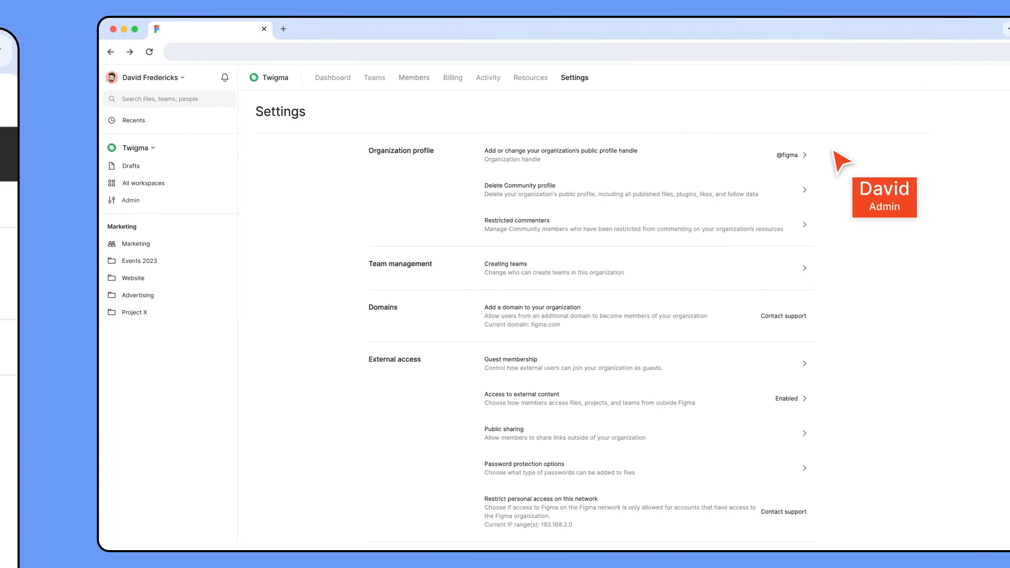
Step: Scroll through the Figma design and FigJam default seat types, then go to Drafts
scroll(down, 3)
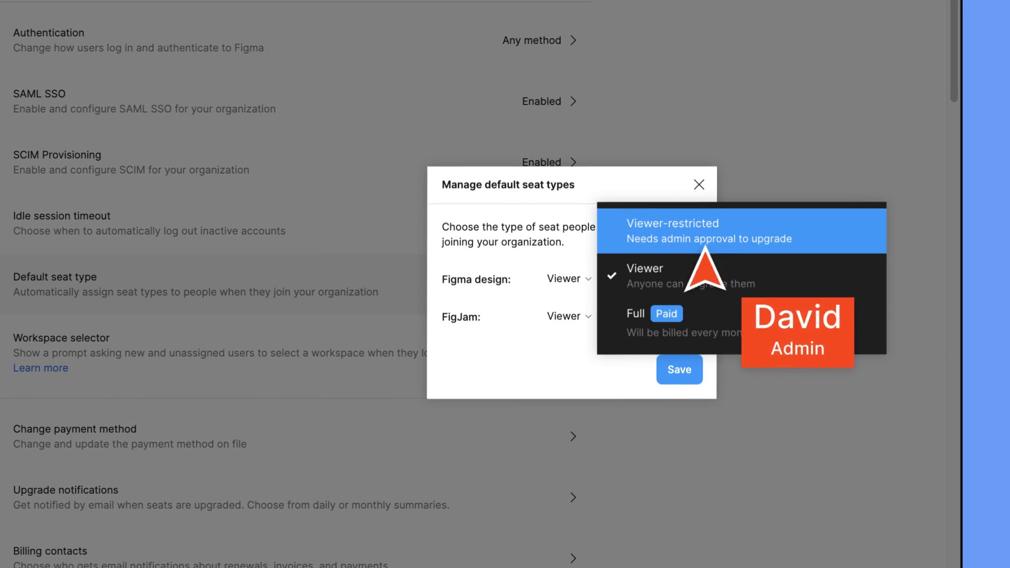
click(671, 230)
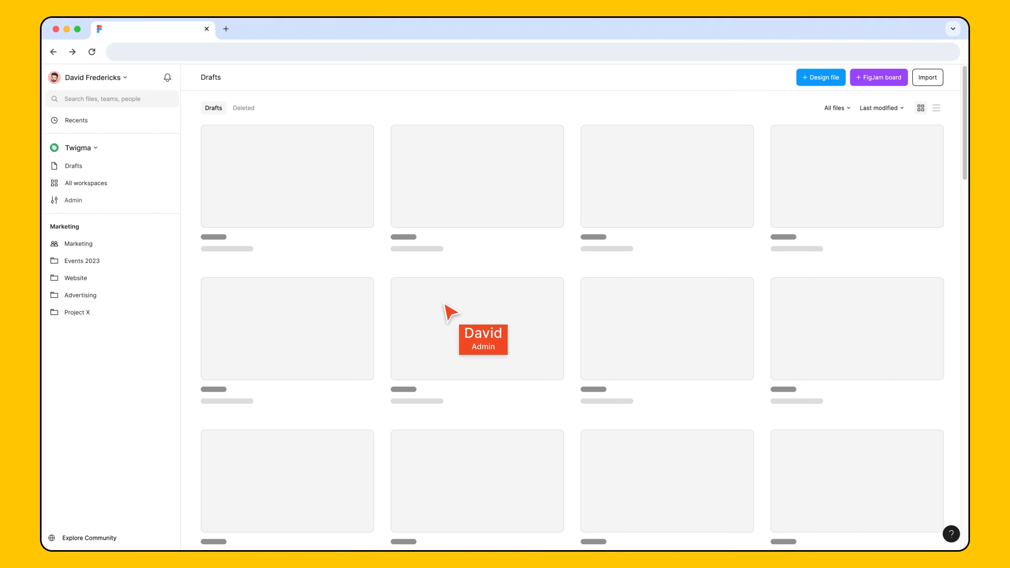
Step: Open Admin to list members with their Design, Dev Mode and FigJam seat types
click(72, 200)
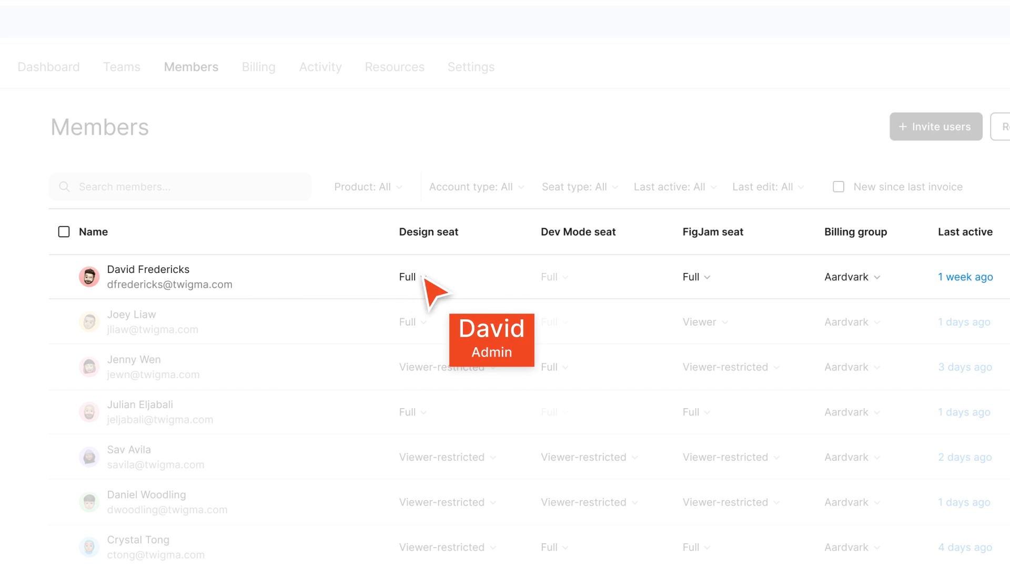
click(414, 277)
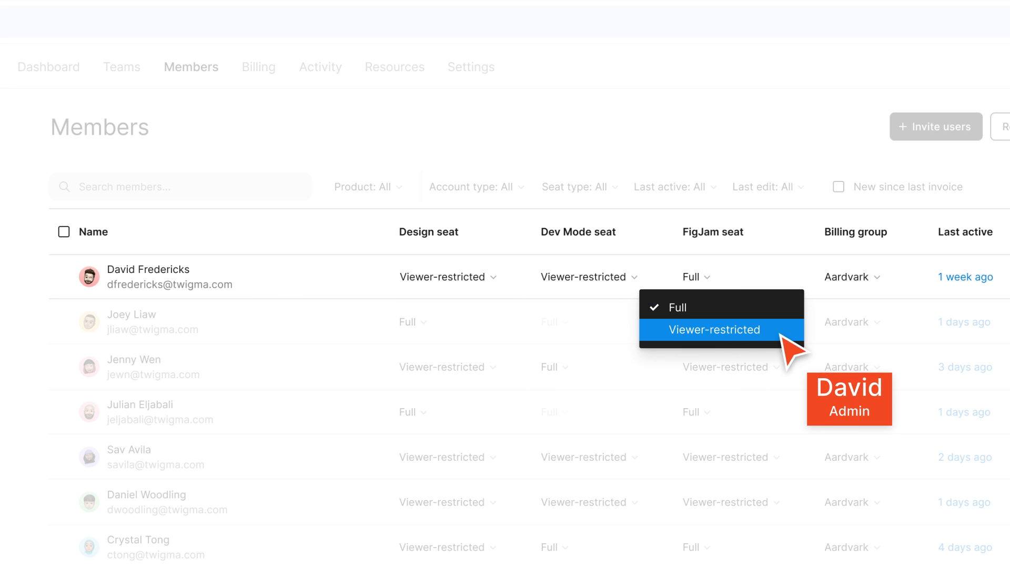
click(713, 330)
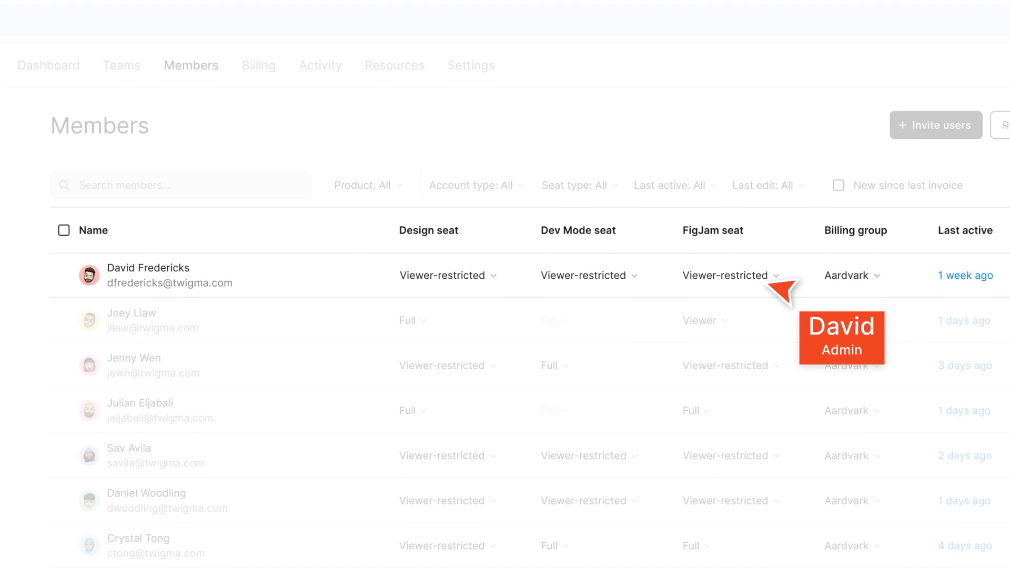
scroll(down, 3)
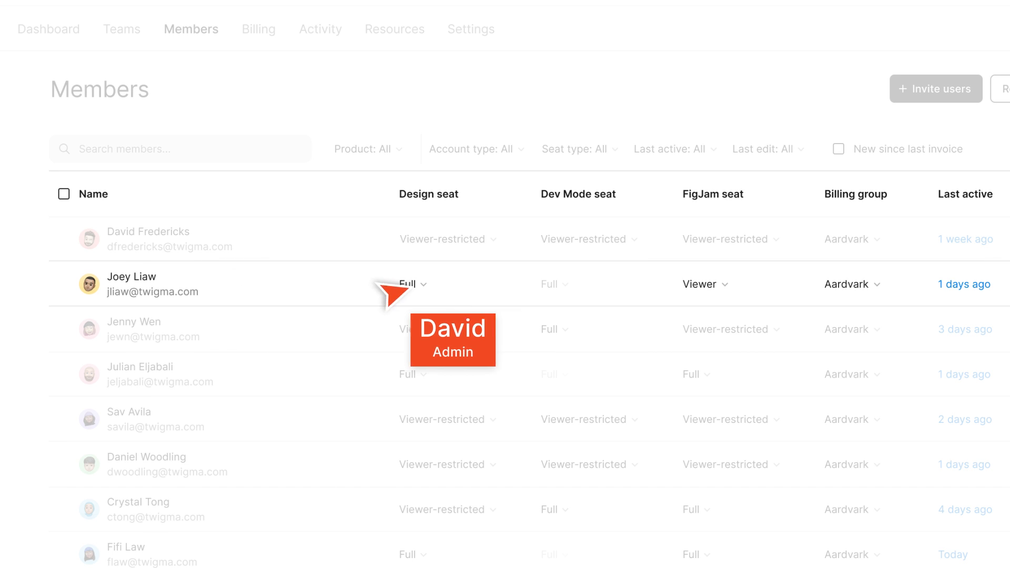
mouse_move(747, 297)
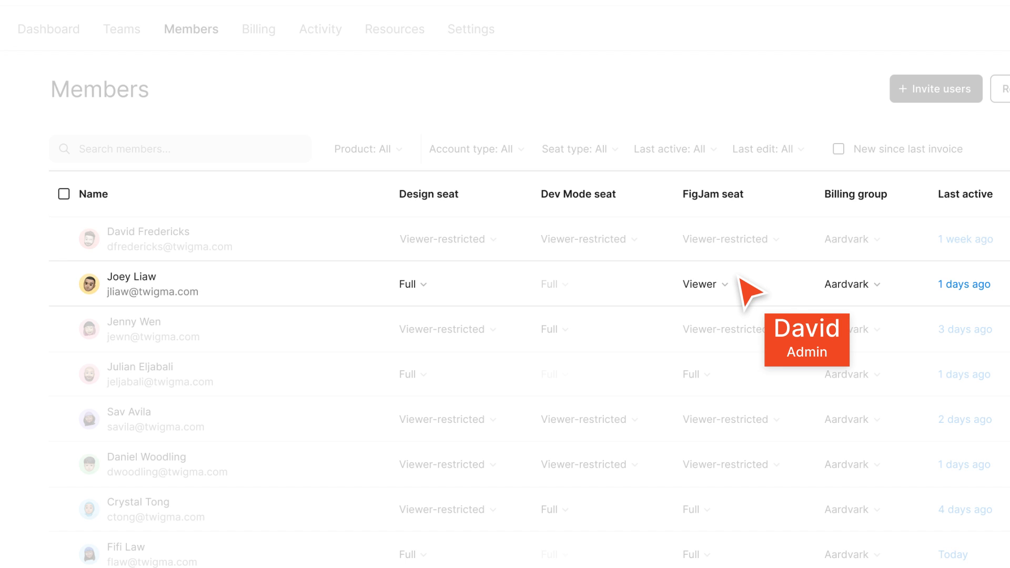
mouse_move(461, 293)
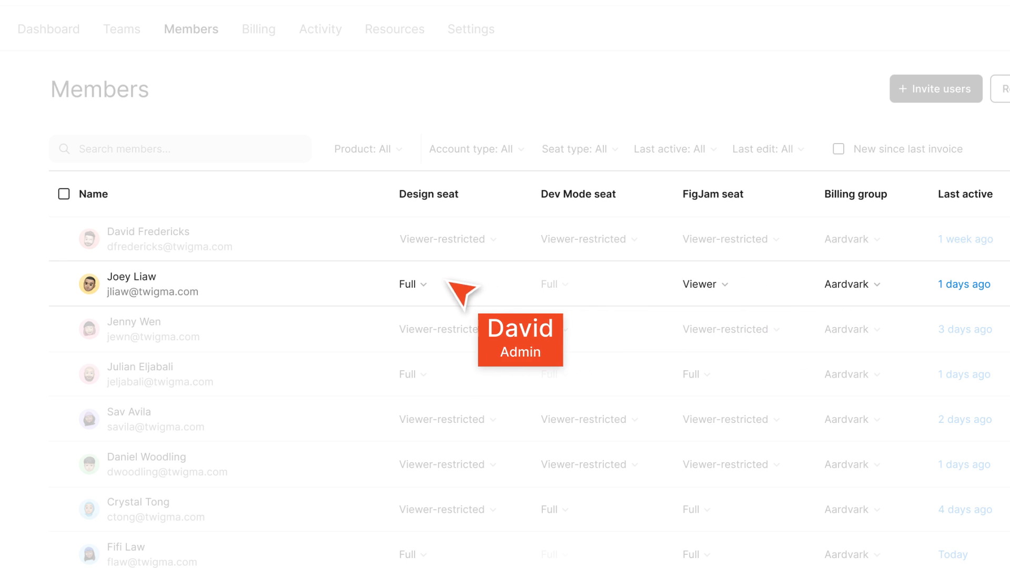
mouse_move(454, 296)
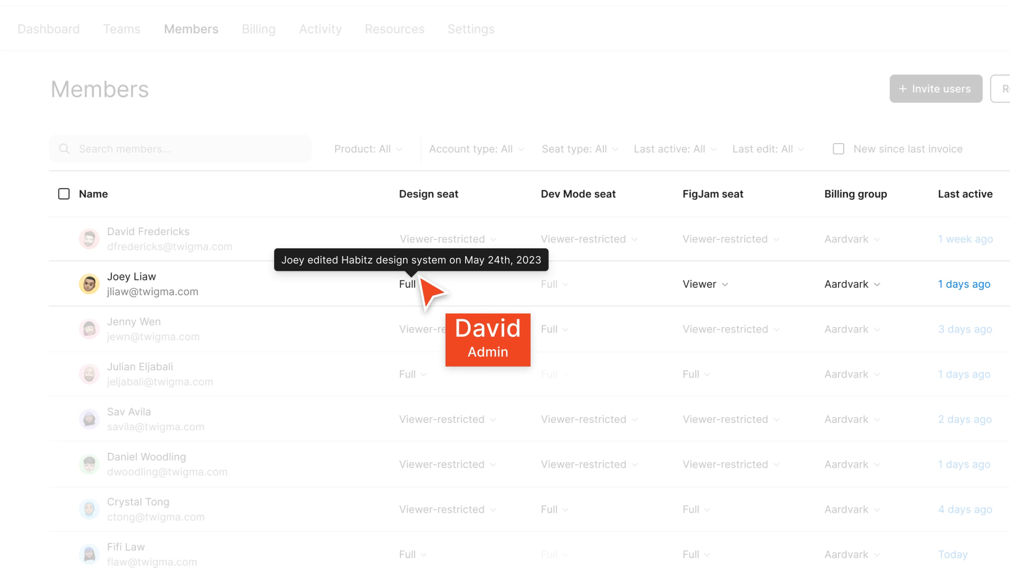
mouse_move(746, 289)
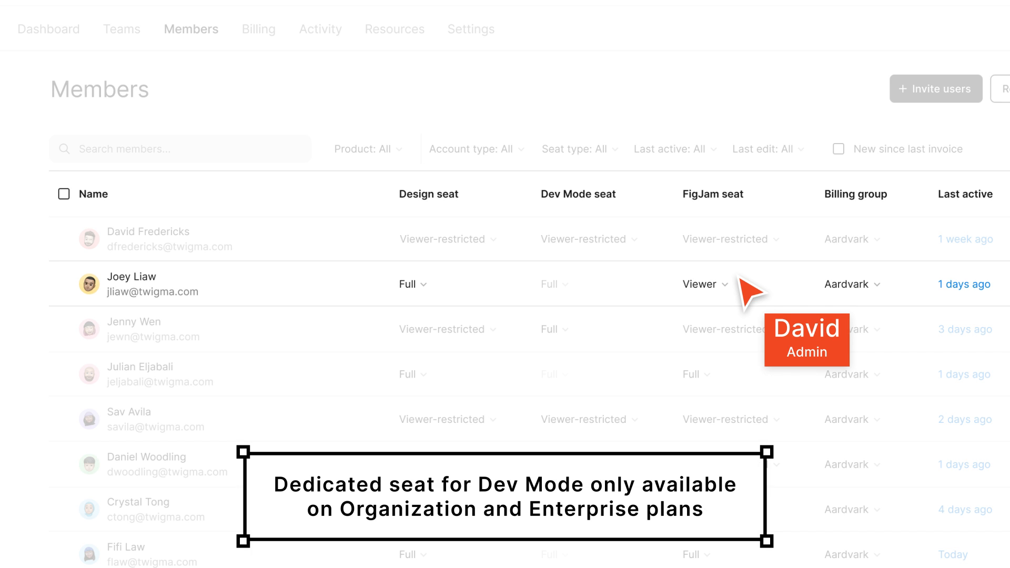
mouse_move(578, 291)
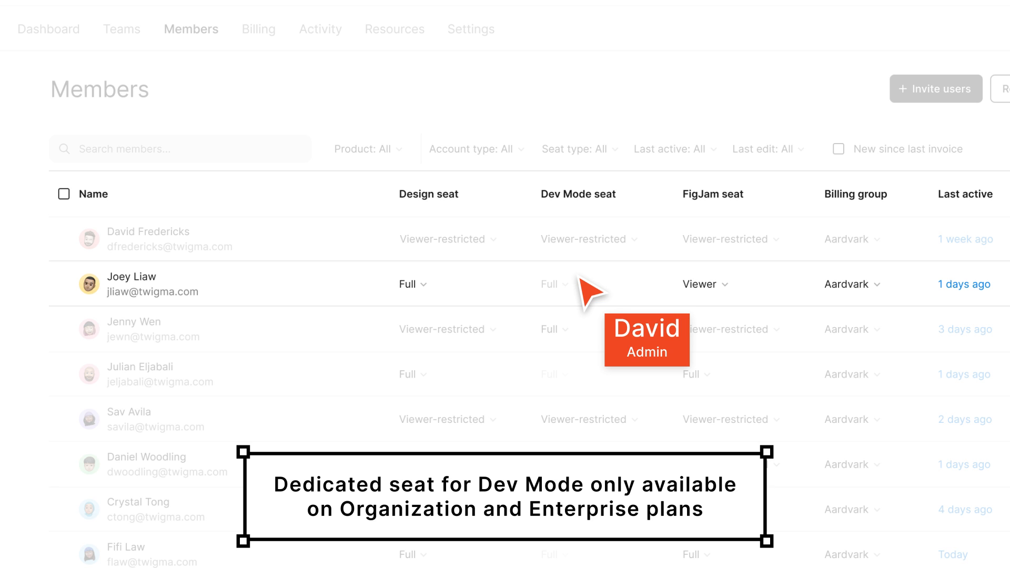
mouse_move(261, 332)
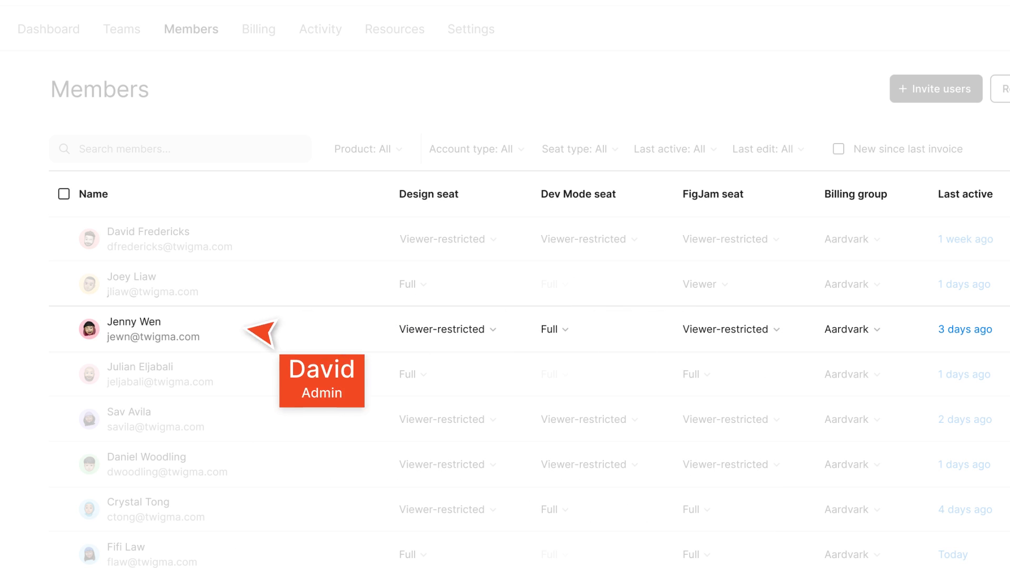
mouse_move(225, 339)
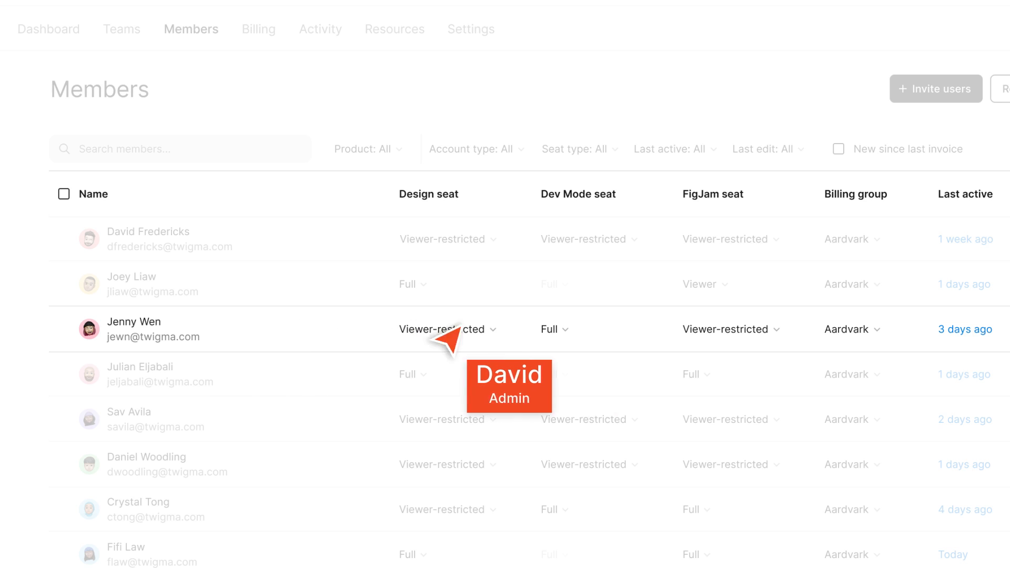
mouse_move(586, 335)
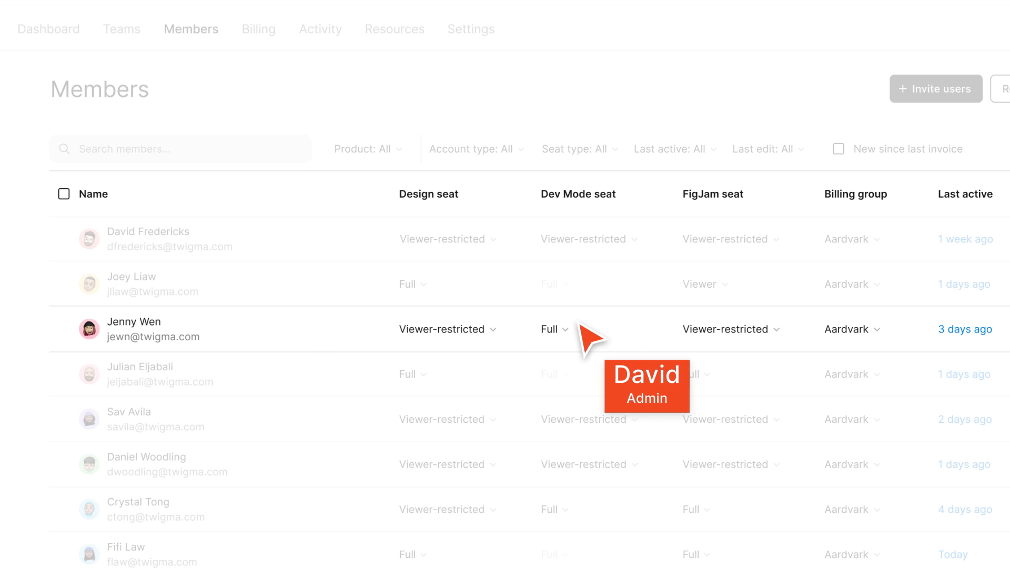